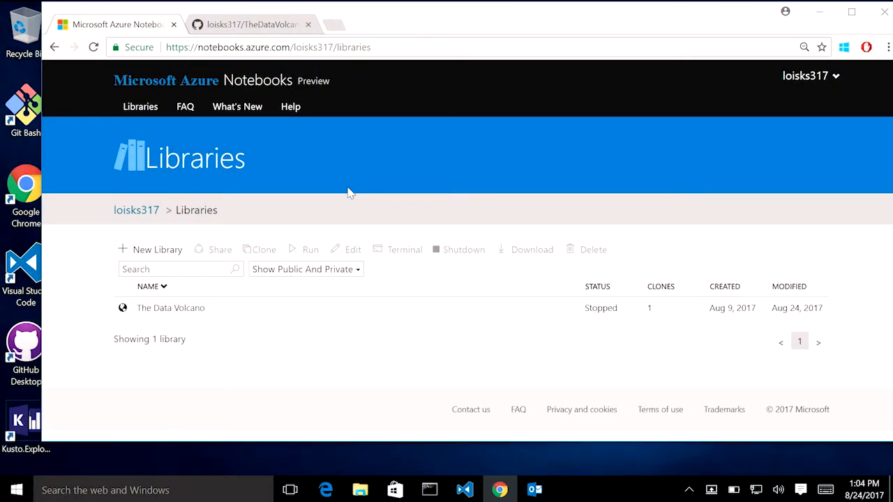
mouse_move(143, 241)
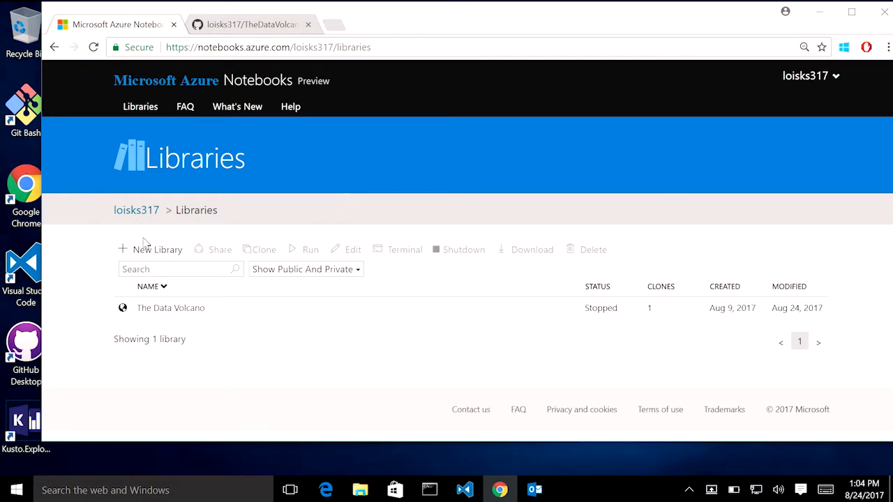
Start a new library from GitHub with repository loisks317/TheDataVolcano
click(157, 249)
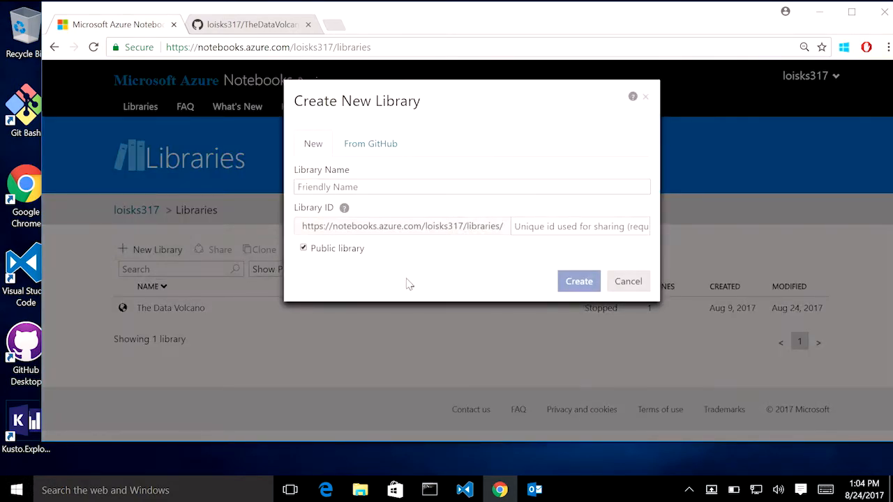
mouse_move(375, 257)
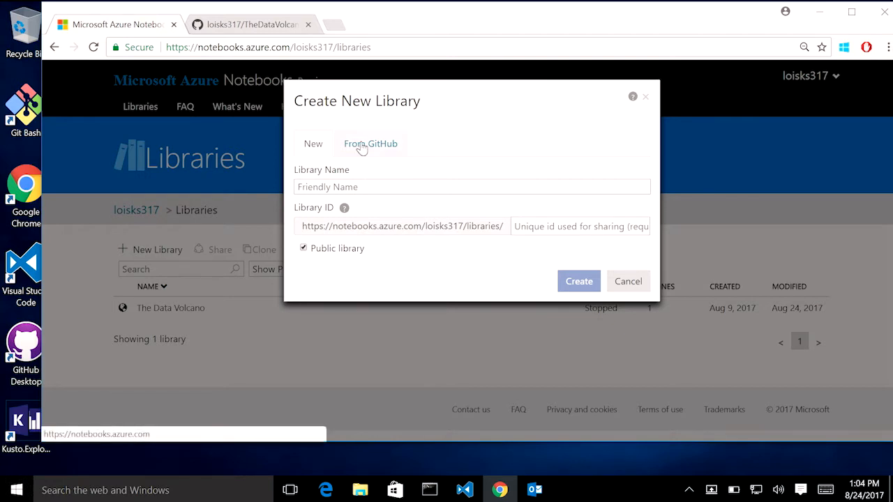
click(370, 144)
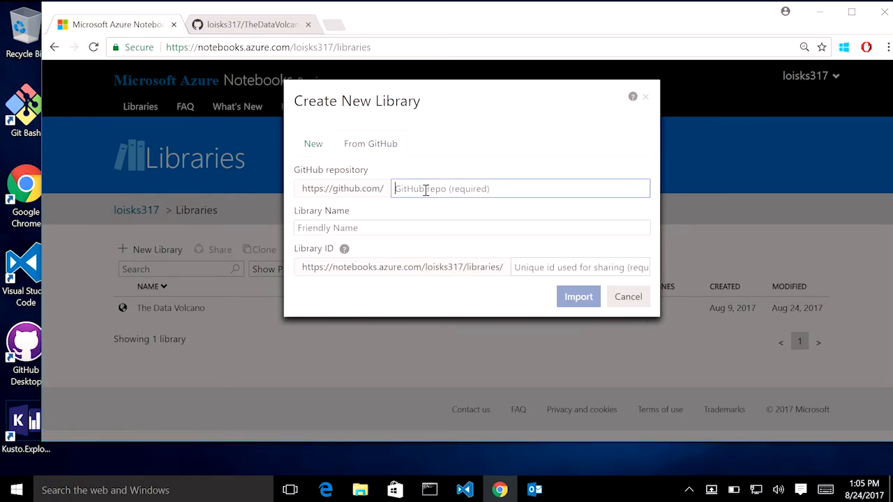
text(loisks317/TheDataVolcano)
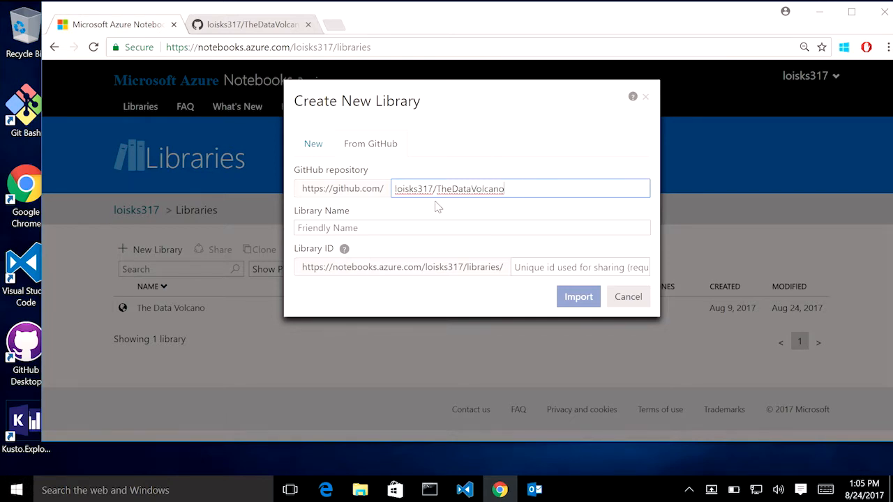
Name the library CoDataVol with ID CoDataVol and import it
click(472, 227)
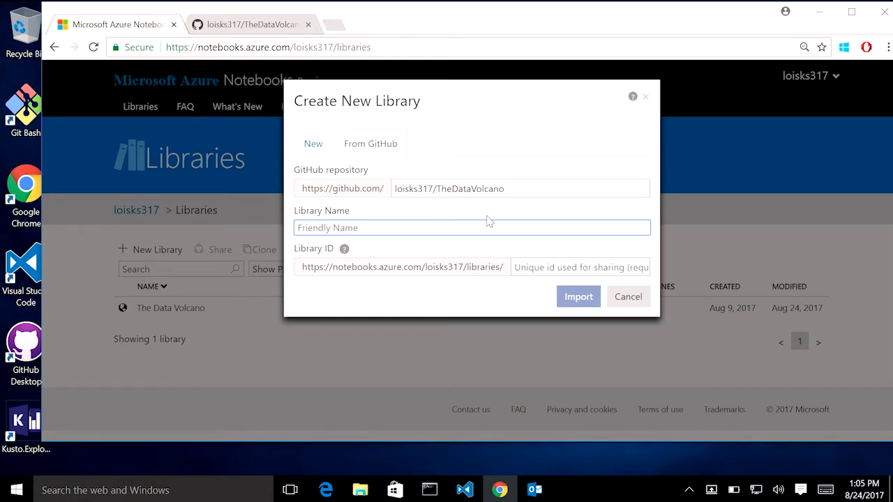
text(CoDataVol)
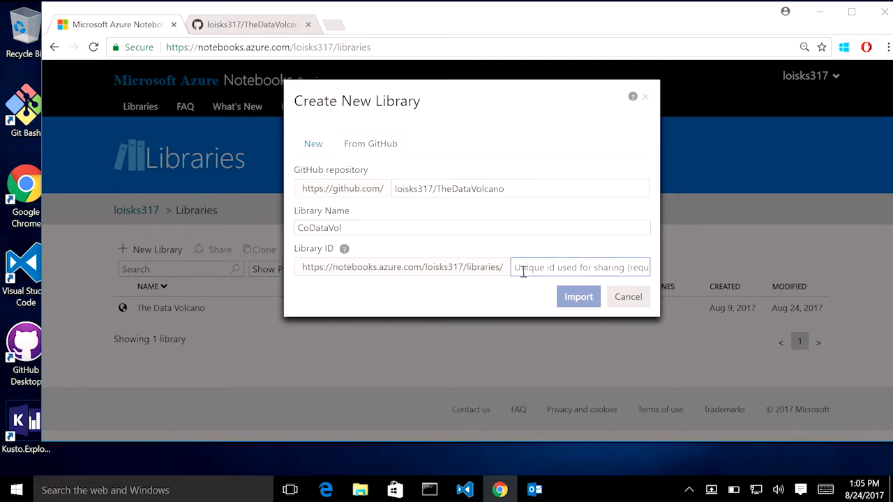
text(CoDataVo)
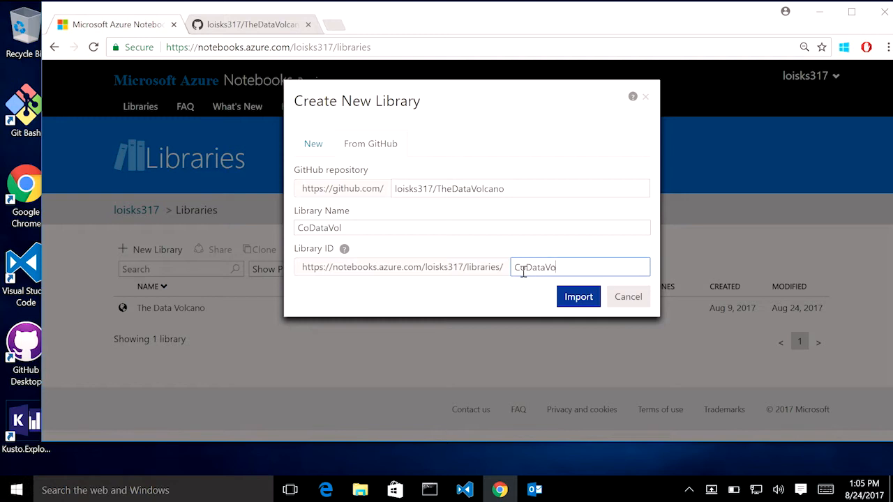
click(578, 295)
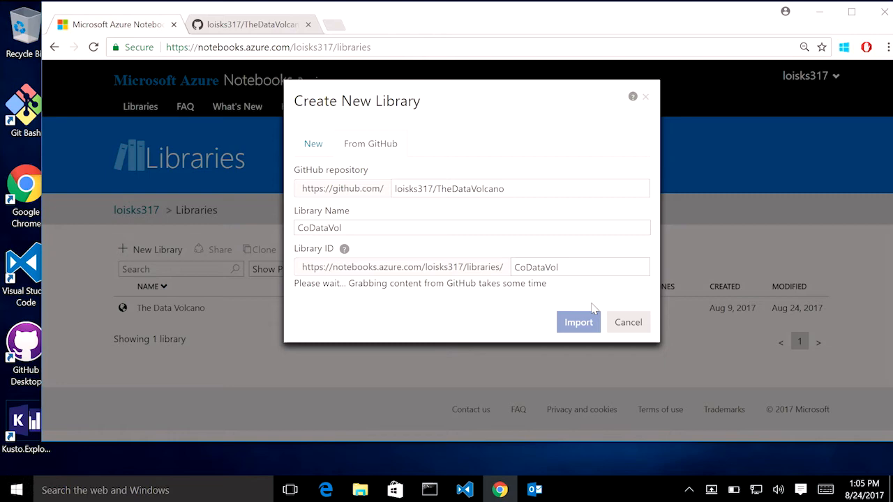
click(578, 322)
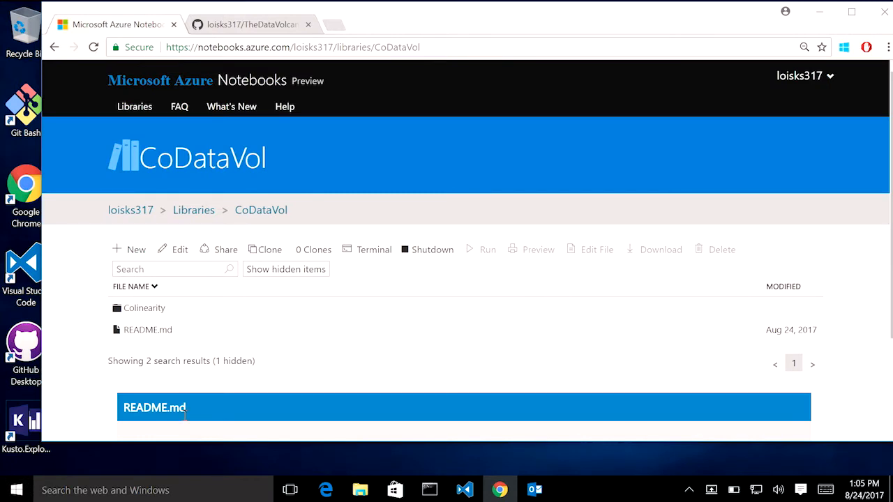
mouse_move(136, 318)
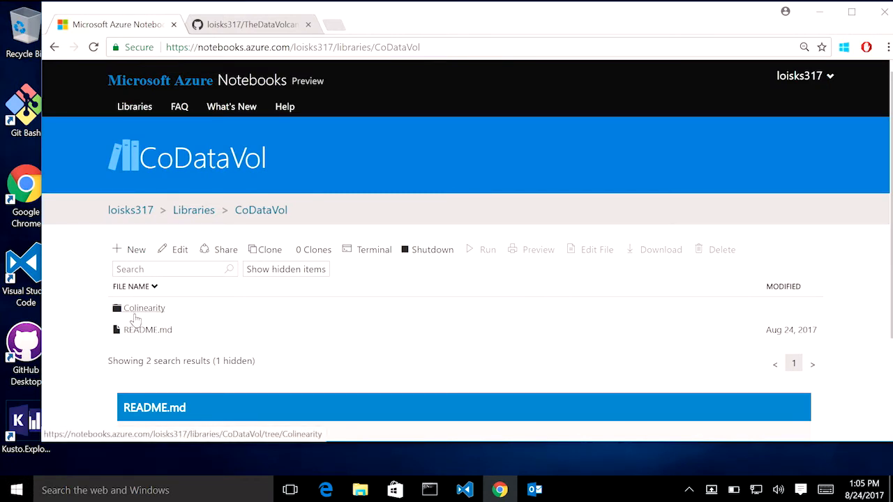
Open the Colinearity folder and its colinearity_in_RF.ipynb notebook
click(144, 308)
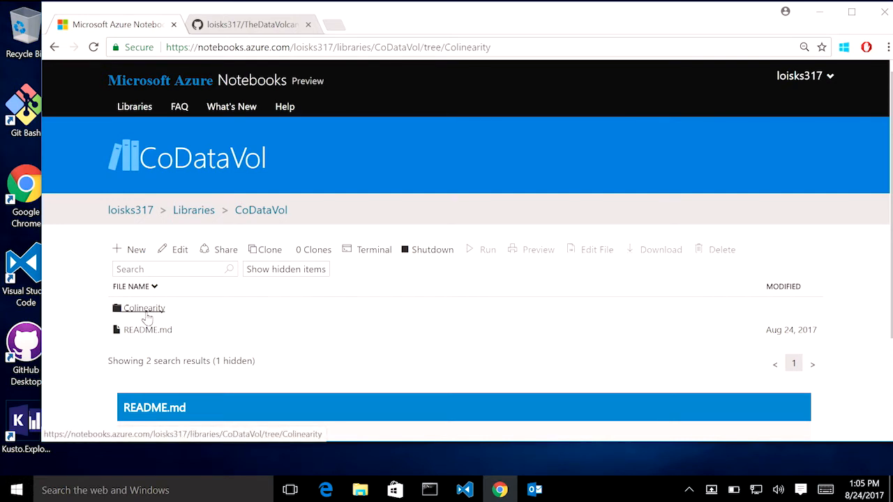
click(143, 308)
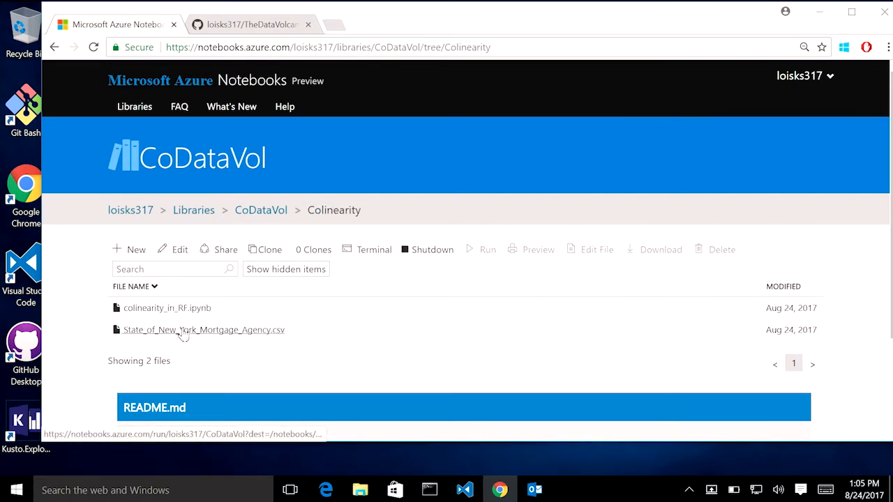
click(161, 308)
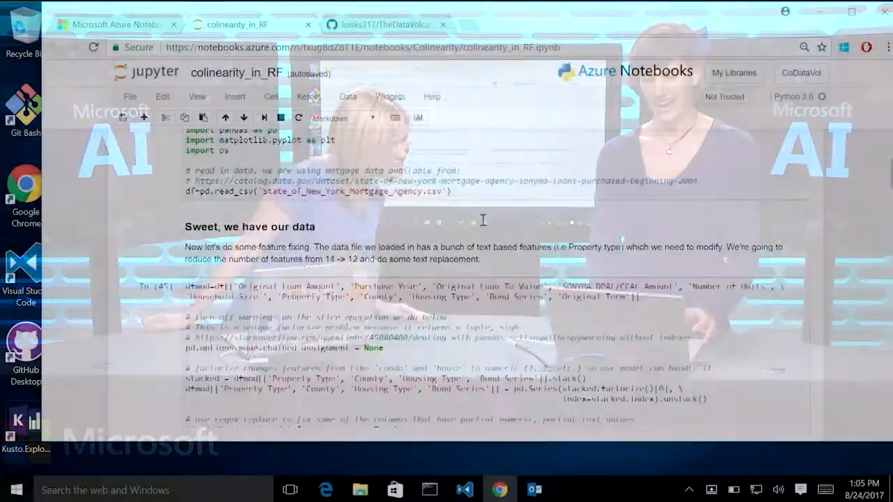
Scroll down to the correlation table and the 'Grandmas Loan Agency' column output
scroll(down, 3)
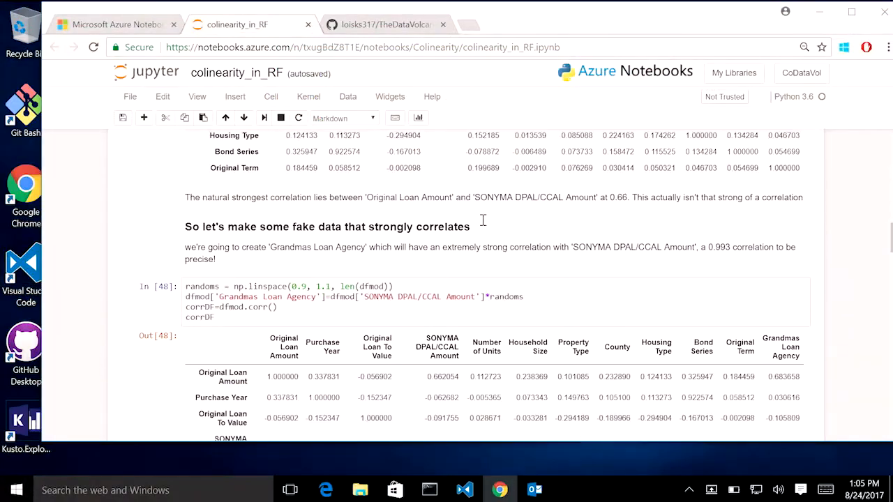